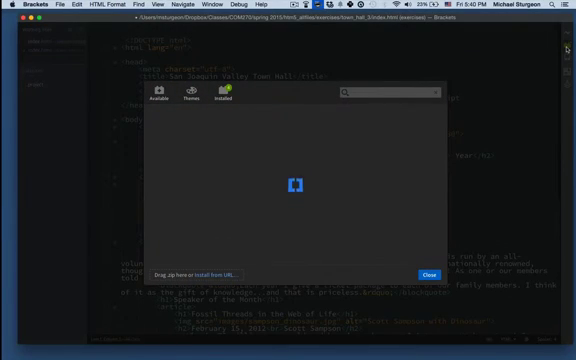
Show the Extension Manager's Themes catalogue and browse down the list of available themes.
click(212, 98)
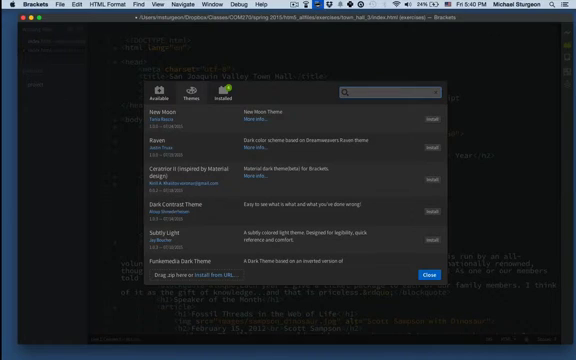
scroll(down, 3)
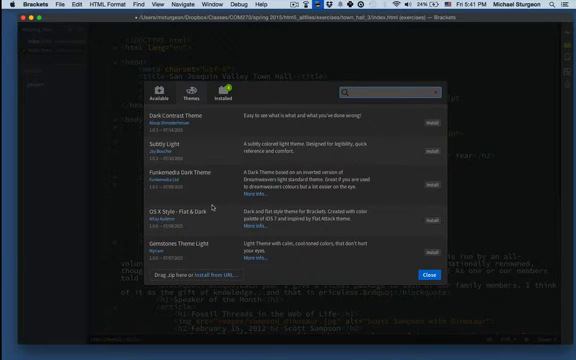
scroll(down, 3)
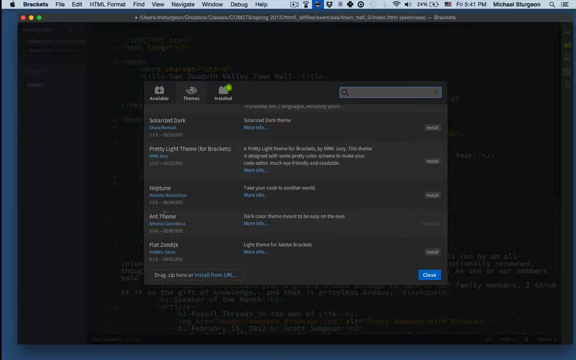
mouse_move(176, 196)
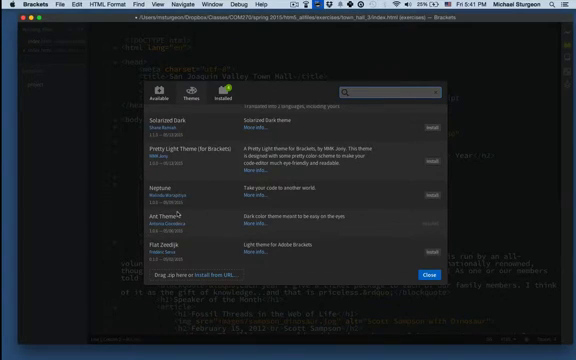
mouse_move(192, 206)
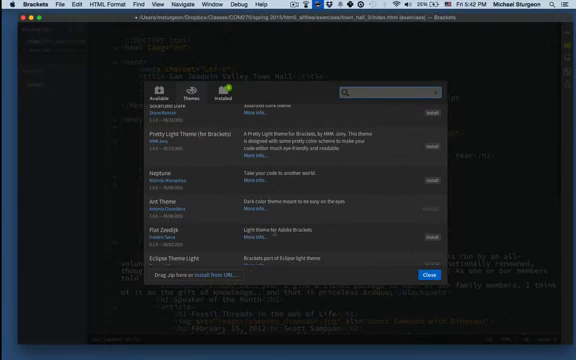
mouse_move(458, 236)
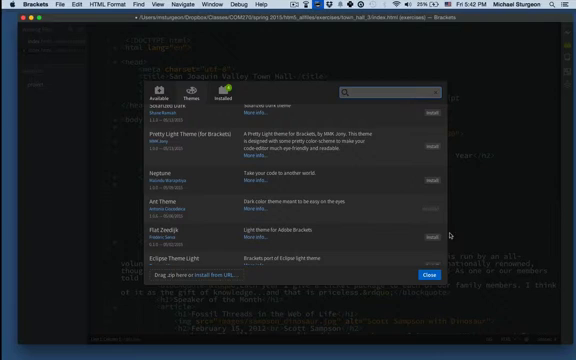
Install Monokai Dark Soda from the Themes list and dismiss the installation notice.
click(430, 224)
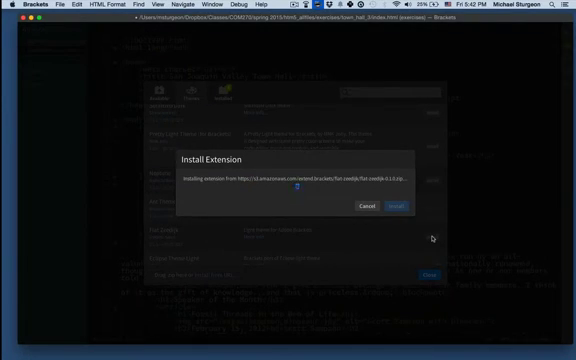
click(394, 206)
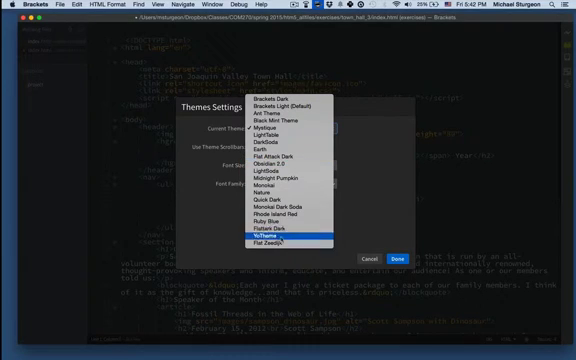
Make Monokai Dark Soda the current editor theme from the Themes settings.
click(284, 246)
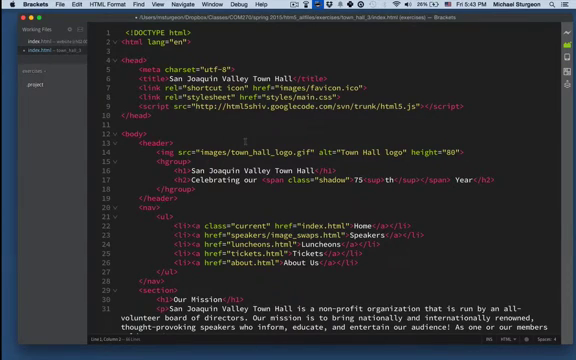
scroll(down, 3)
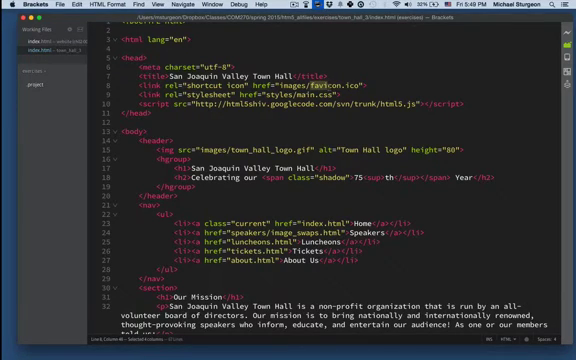
scroll(down, 3)
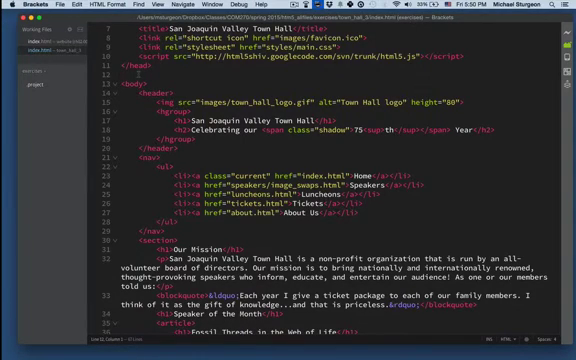
scroll(down, 3)
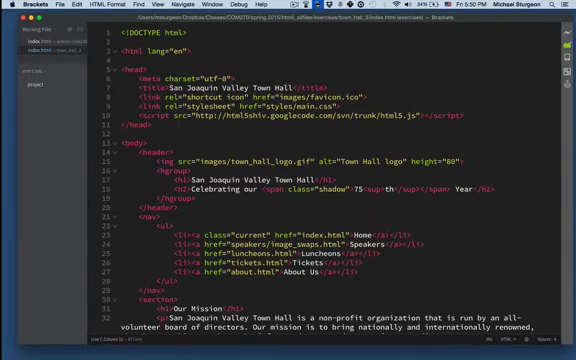
scroll(down, 3)
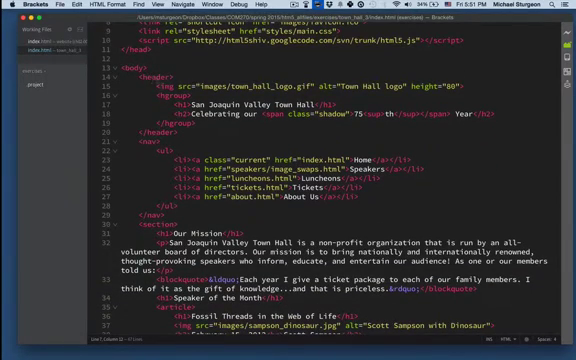
scroll(down, 3)
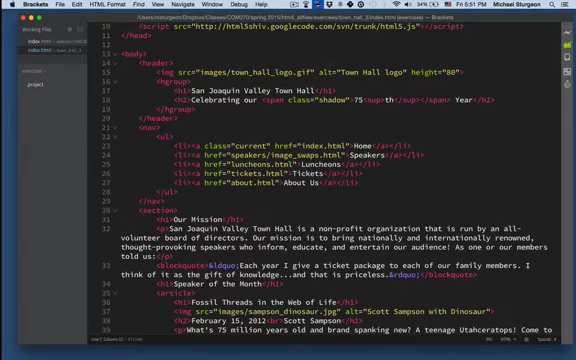
mouse_move(236, 68)
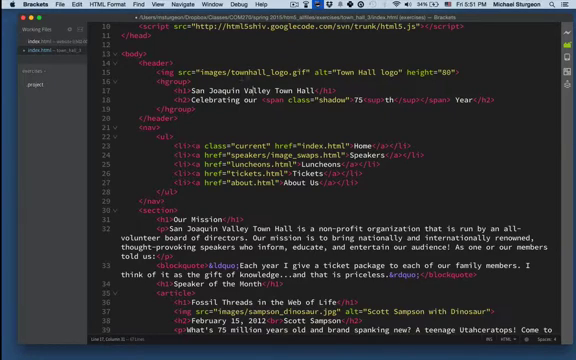
Replace the logo img src with 'images/tow' so code hints offer the matching .gif file.
double_click(240, 68)
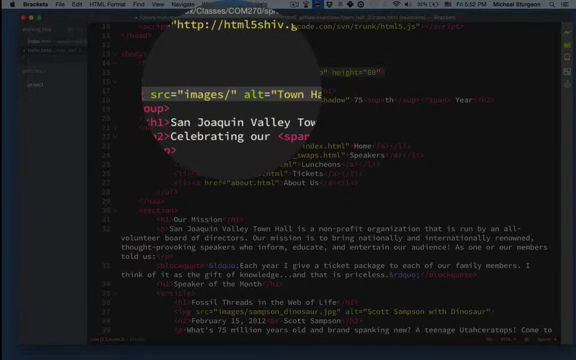
text(t)
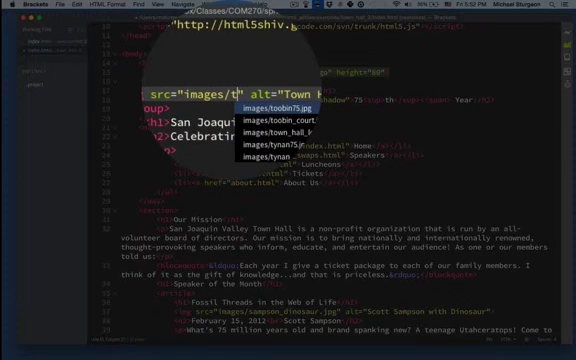
text(own_hall_logo.gif)
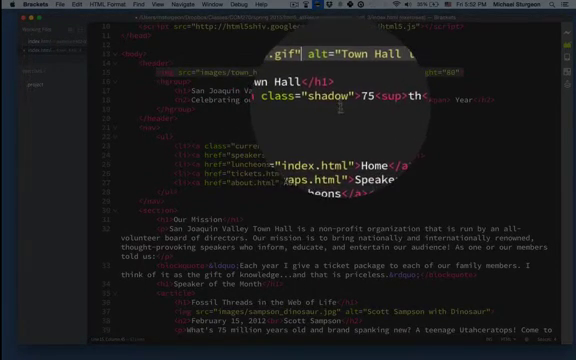
scroll(down, 3)
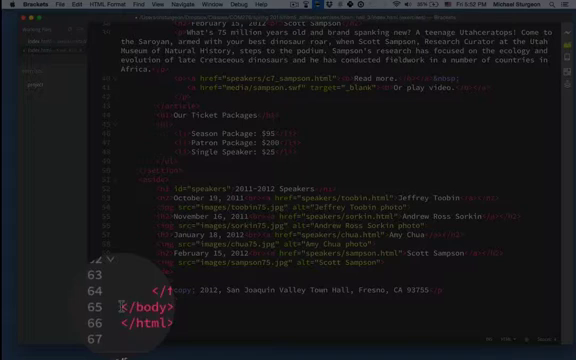
text(<footer>)
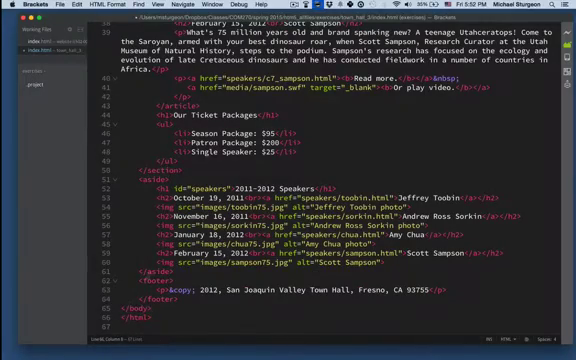
scroll(up, 3)
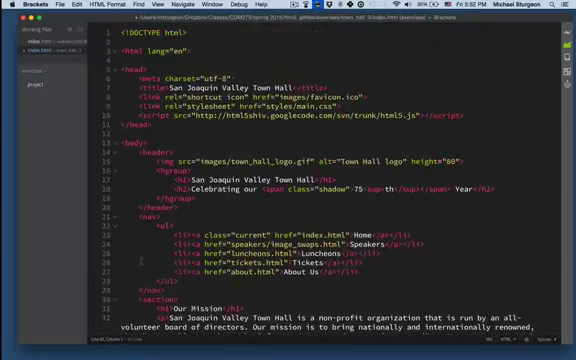
scroll(down, 3)
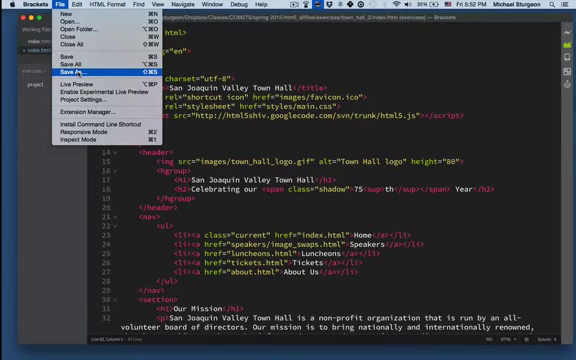
mouse_move(30, 80)
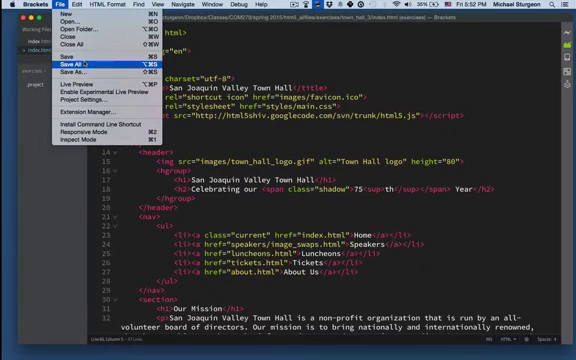